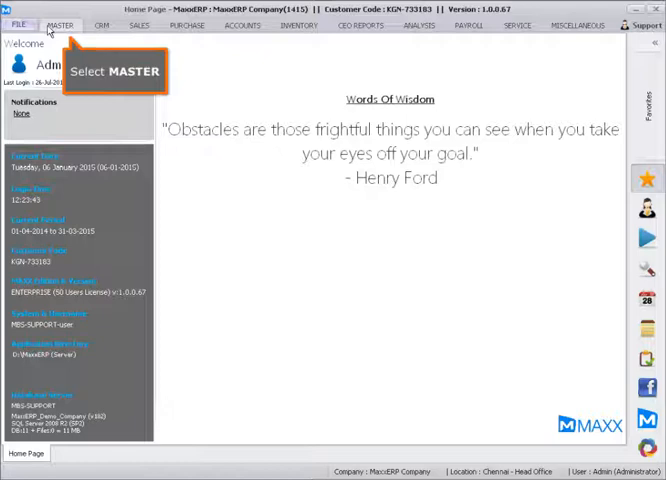
Open the MASTER ribbon menu to list Customers and other master data options.
click(65, 25)
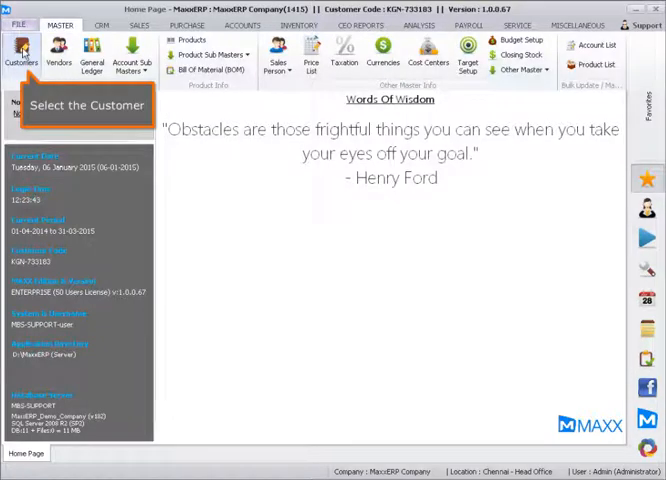
Create a new customer 'Krshana sweets' with alias KS in the Regular subgroup.
click(22, 57)
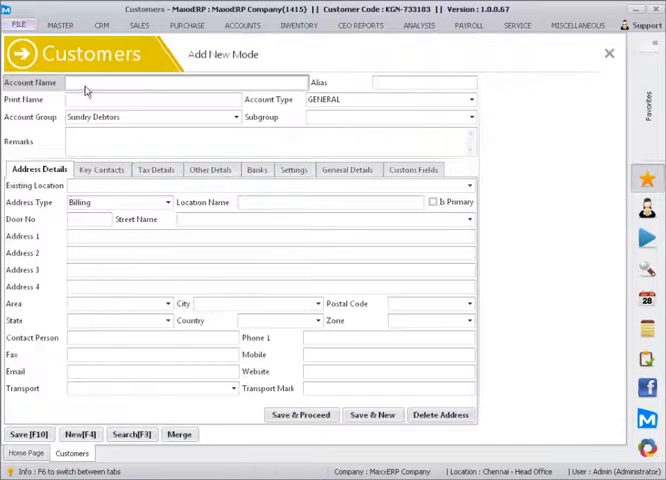
text(Kr)
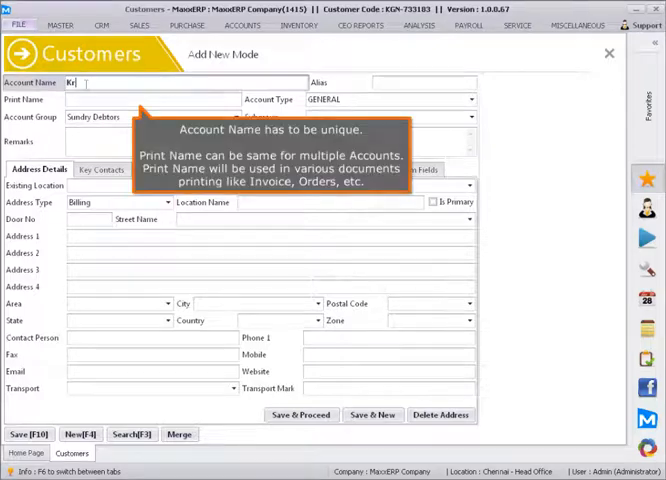
text(Krishna sweets)
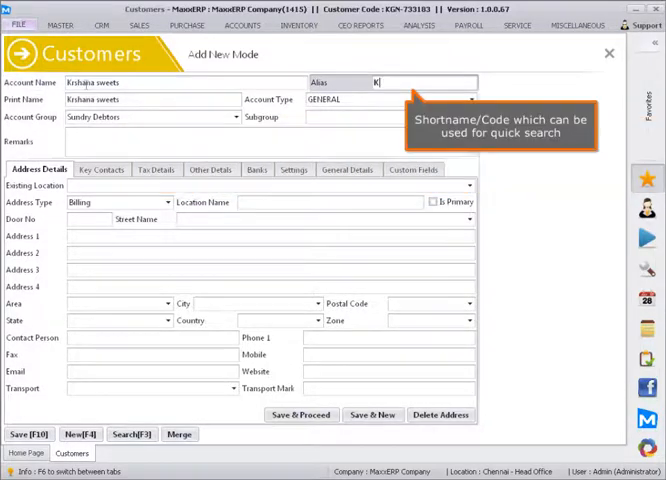
text(s)
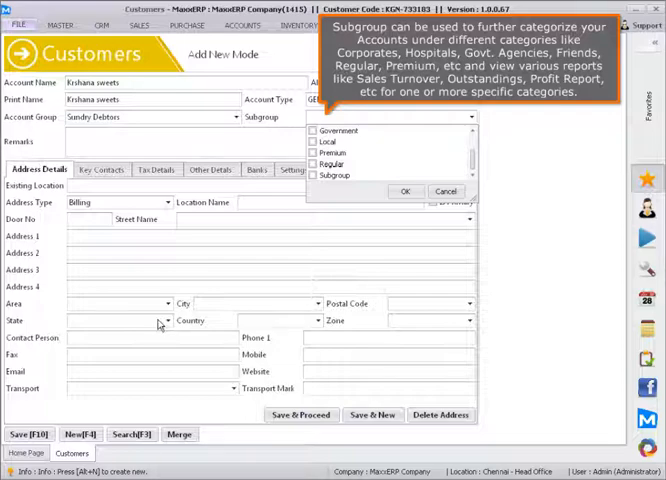
click(314, 165)
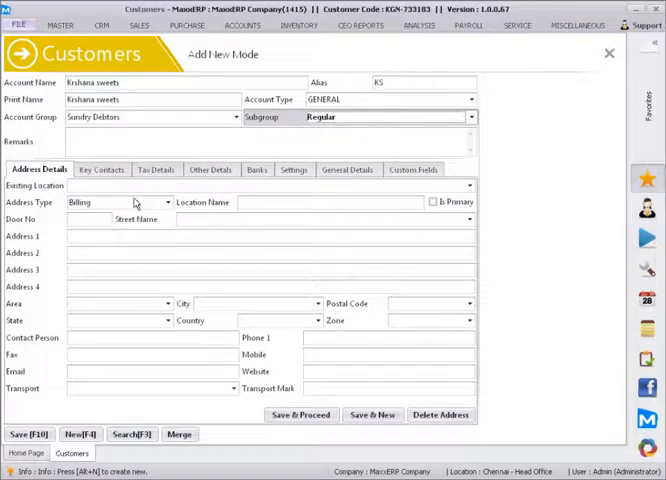
mouse_move(155, 207)
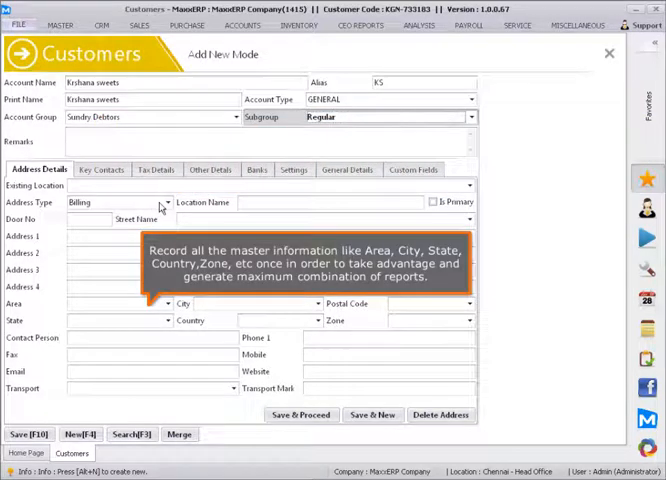
Enter the Anna Nagar, Chennai billing address and save it for a new entry.
click(167, 202)
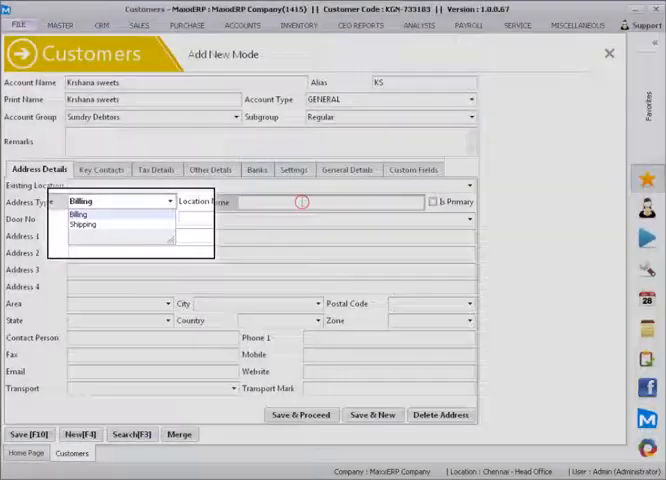
text(Anna)
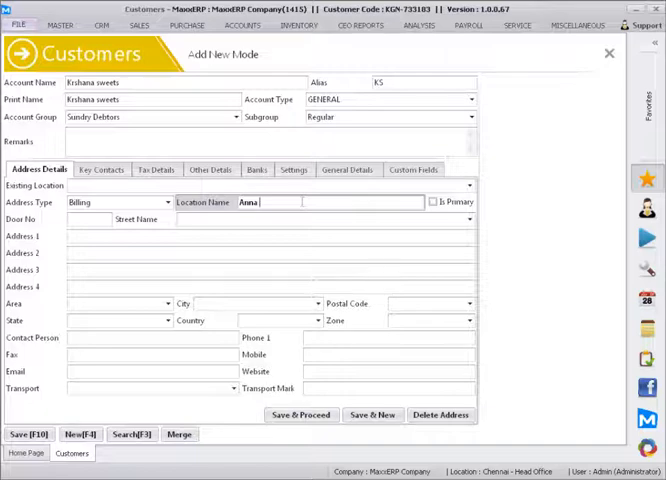
text(Nagar)
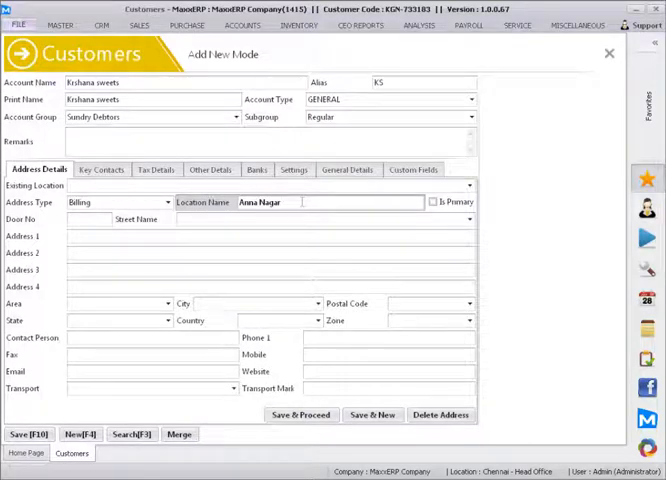
text(44)
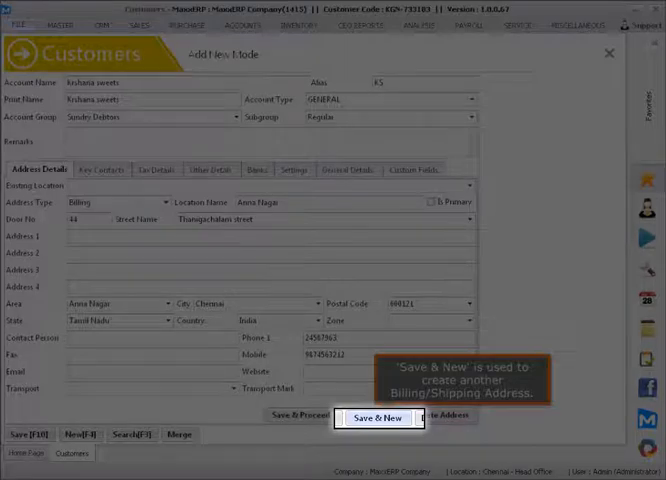
click(386, 421)
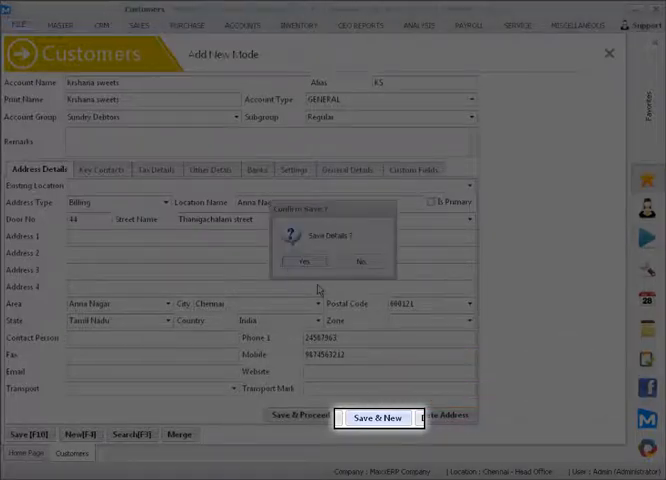
click(303, 261)
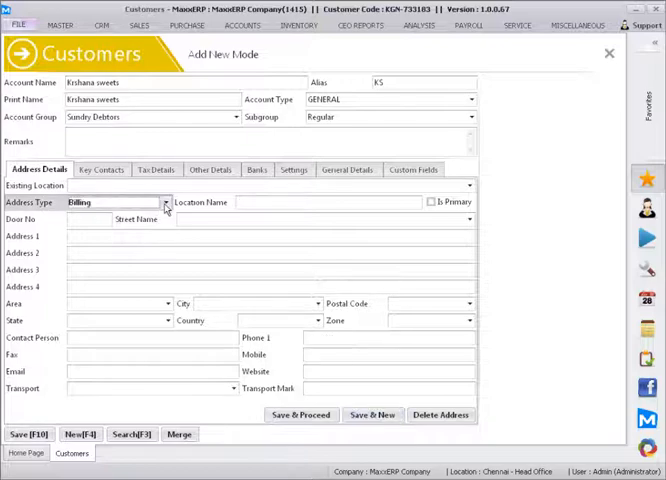
click(166, 202)
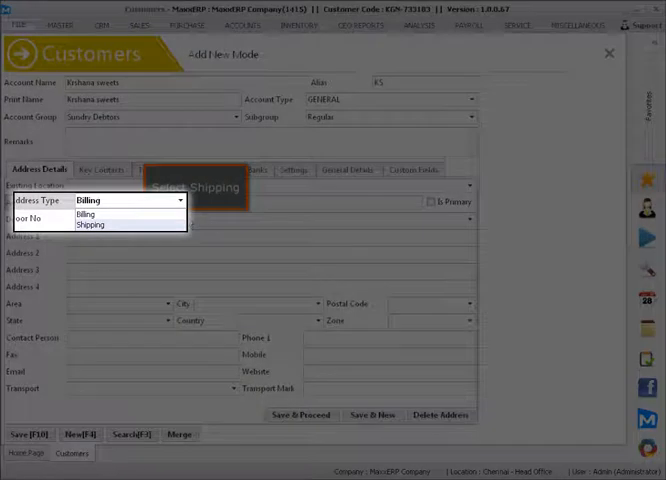
click(89, 224)
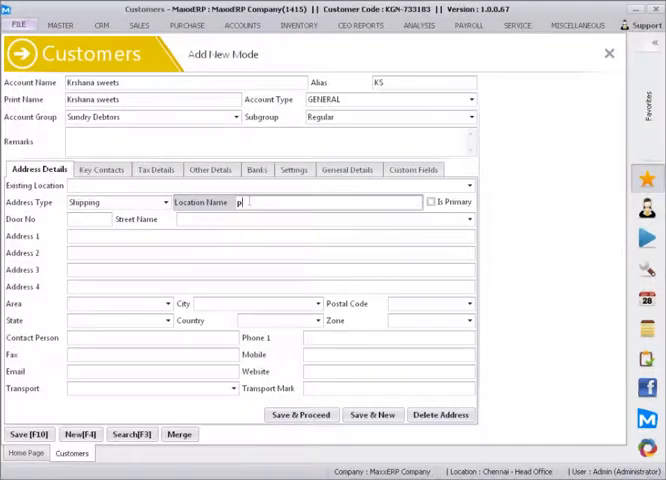
text(urisawalkam)
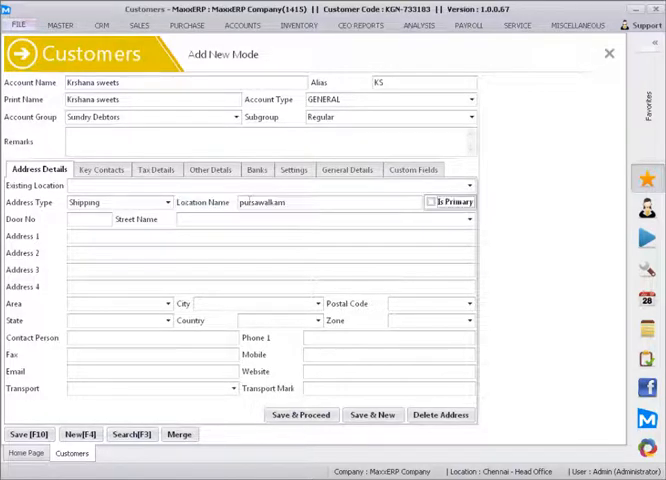
text(4)
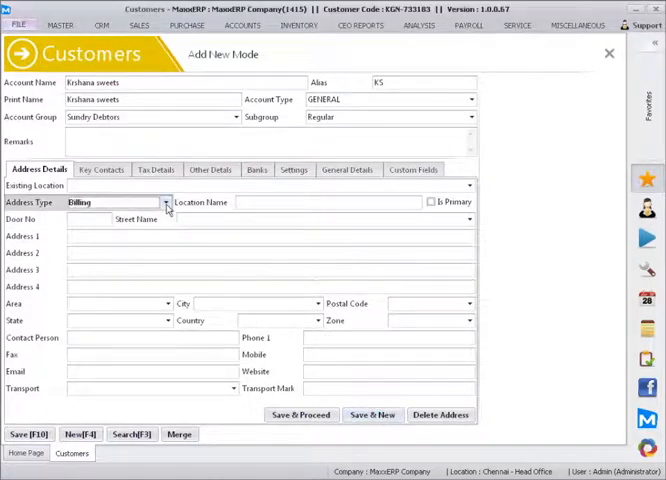
click(165, 202)
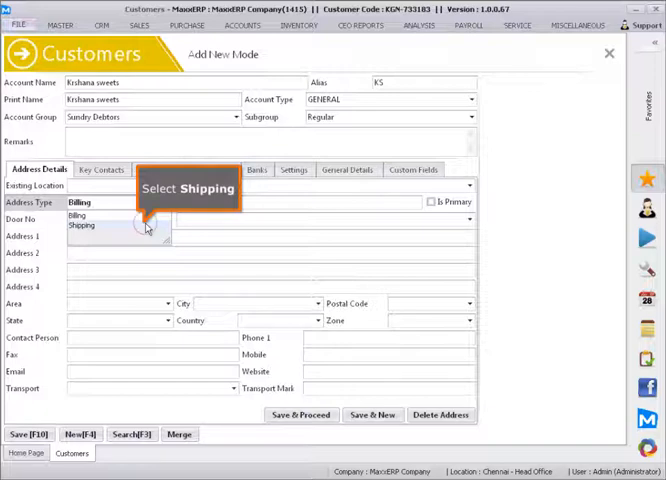
click(82, 225)
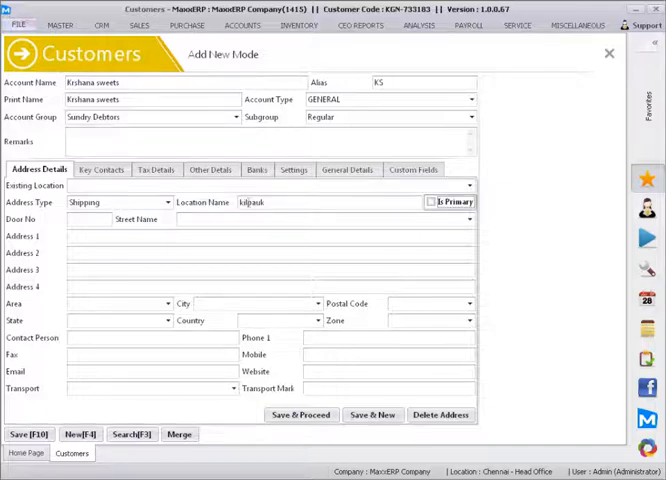
text(5)
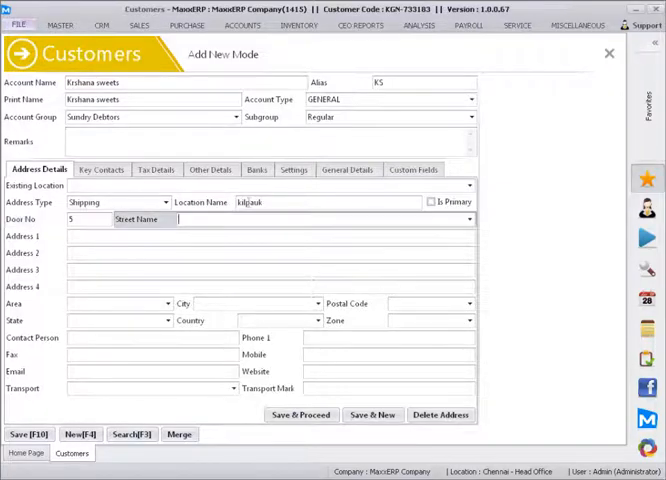
click(300, 415)
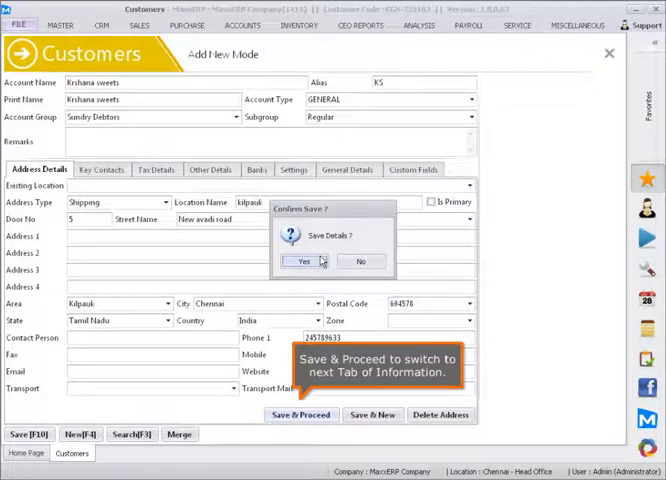
click(304, 261)
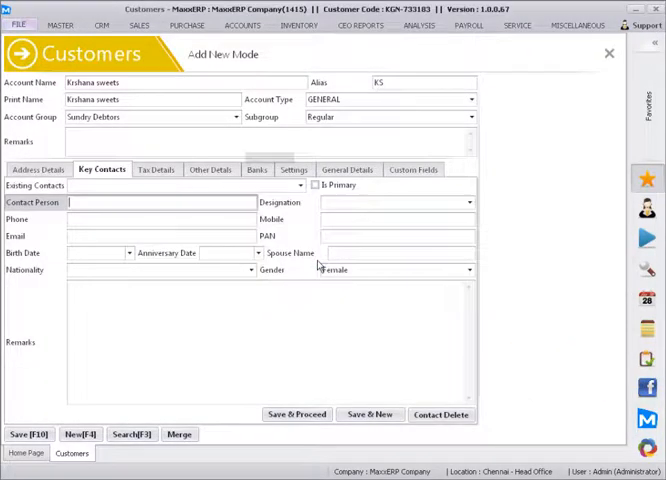
Add key contact Santhosh, male Sales manager with mobile number, and save.
text(Santhosh)
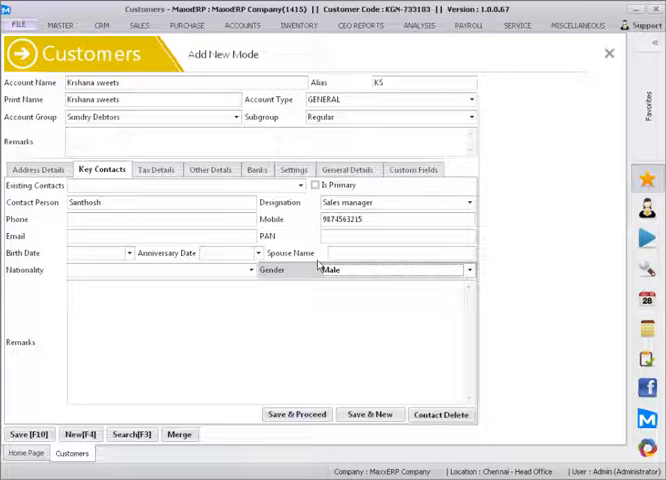
click(298, 414)
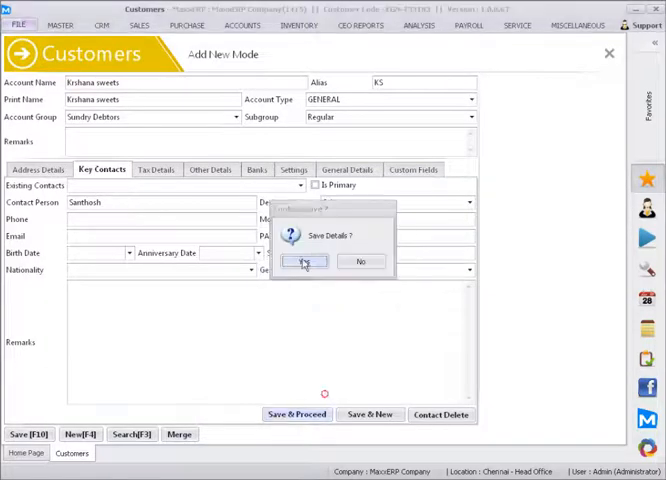
click(305, 261)
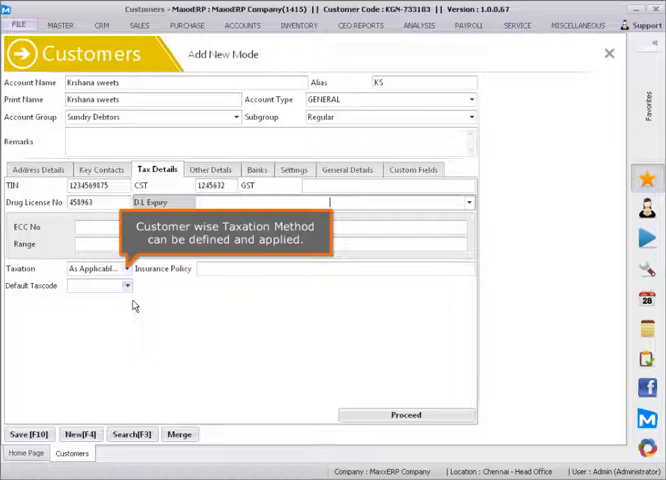
click(123, 269)
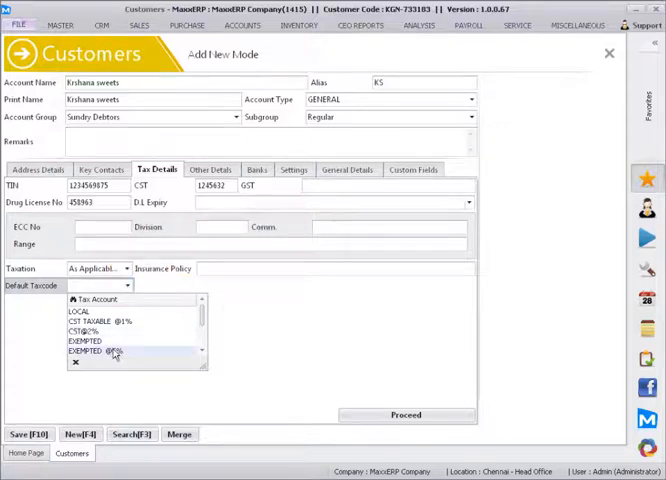
click(100, 352)
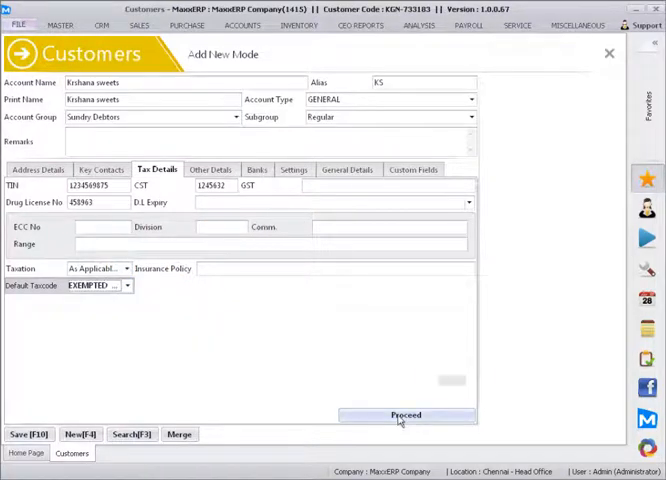
mouse_move(403, 422)
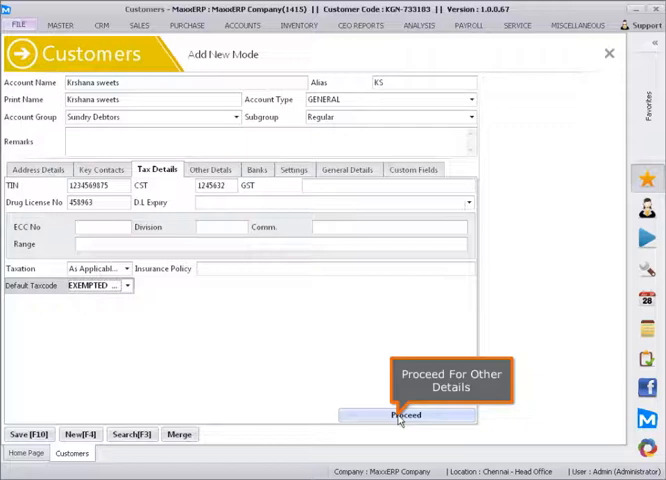
click(407, 416)
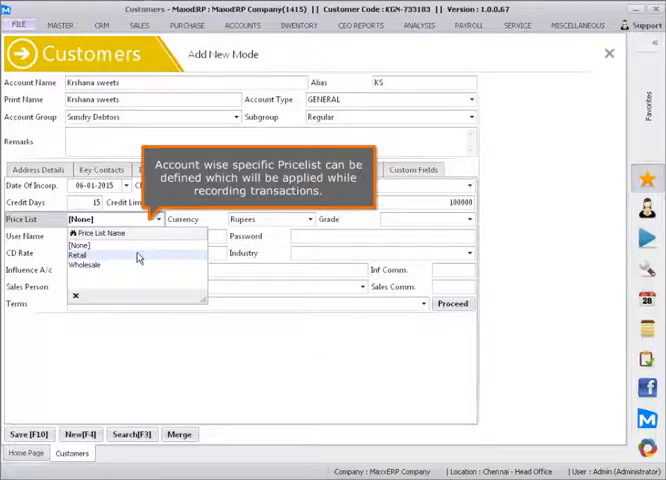
Record 15 credit days, 100000 credit limit, Rupees and Retail price list.
click(78, 255)
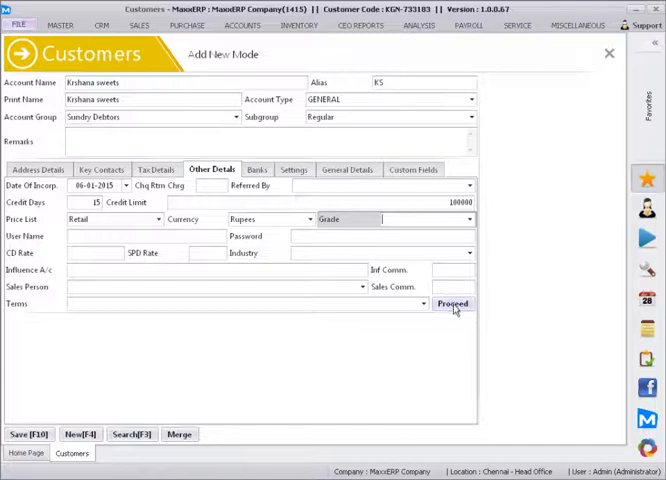
click(257, 169)
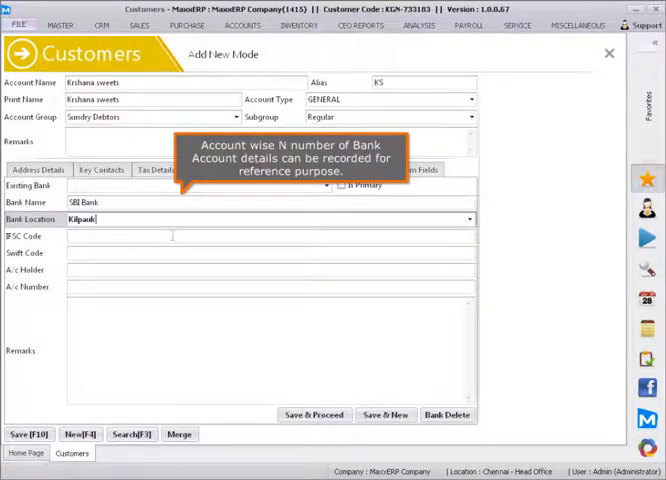
Save the SBI Bank Kilpauk account details and tick Maintain Billwise in Settings.
text(sandeep)
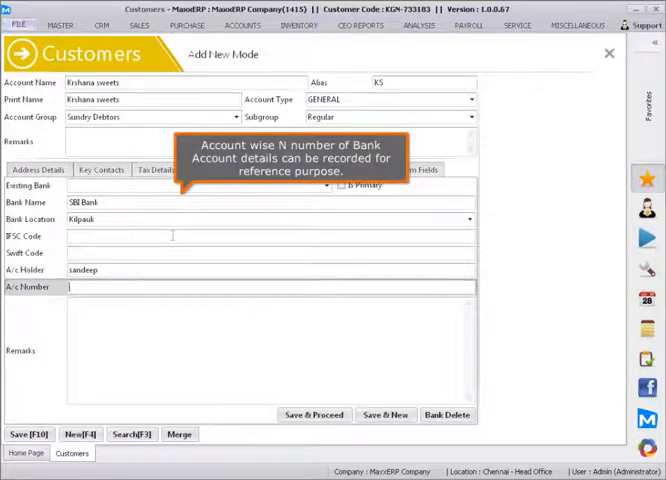
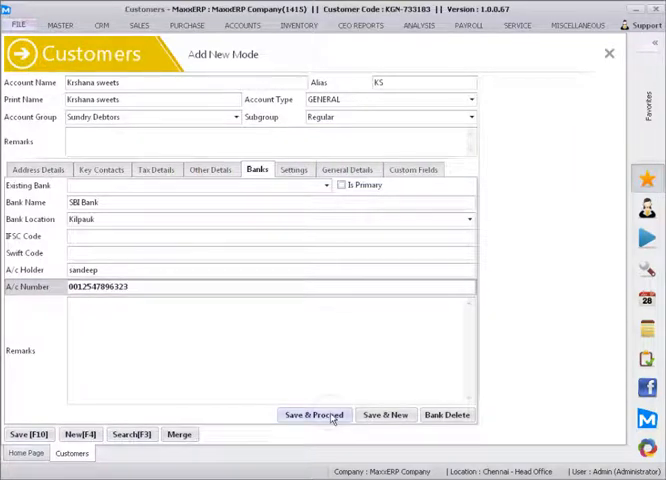
click(314, 415)
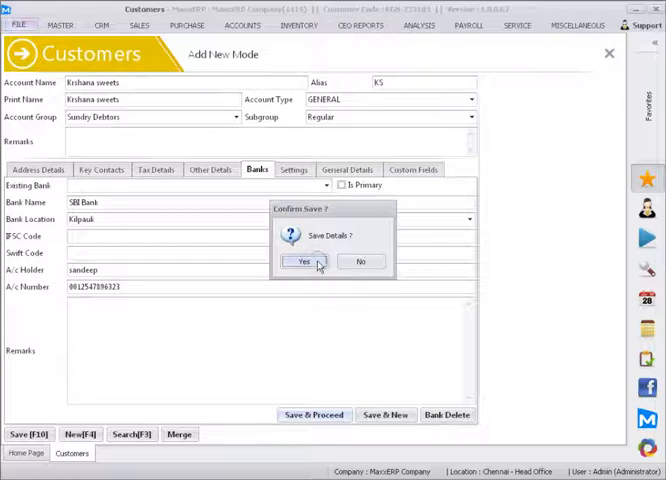
click(304, 261)
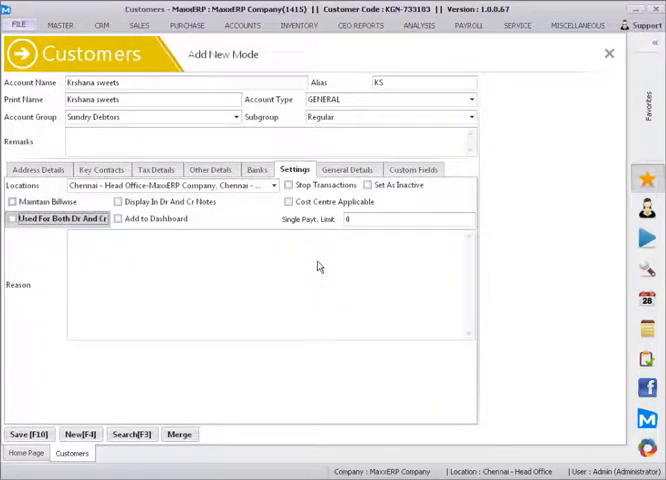
click(13, 201)
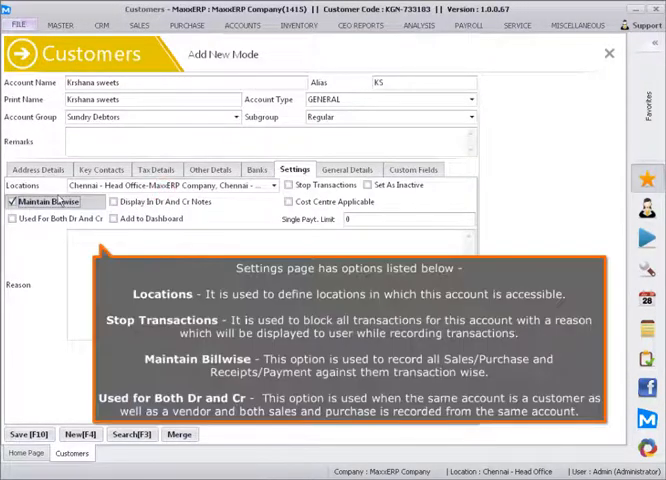